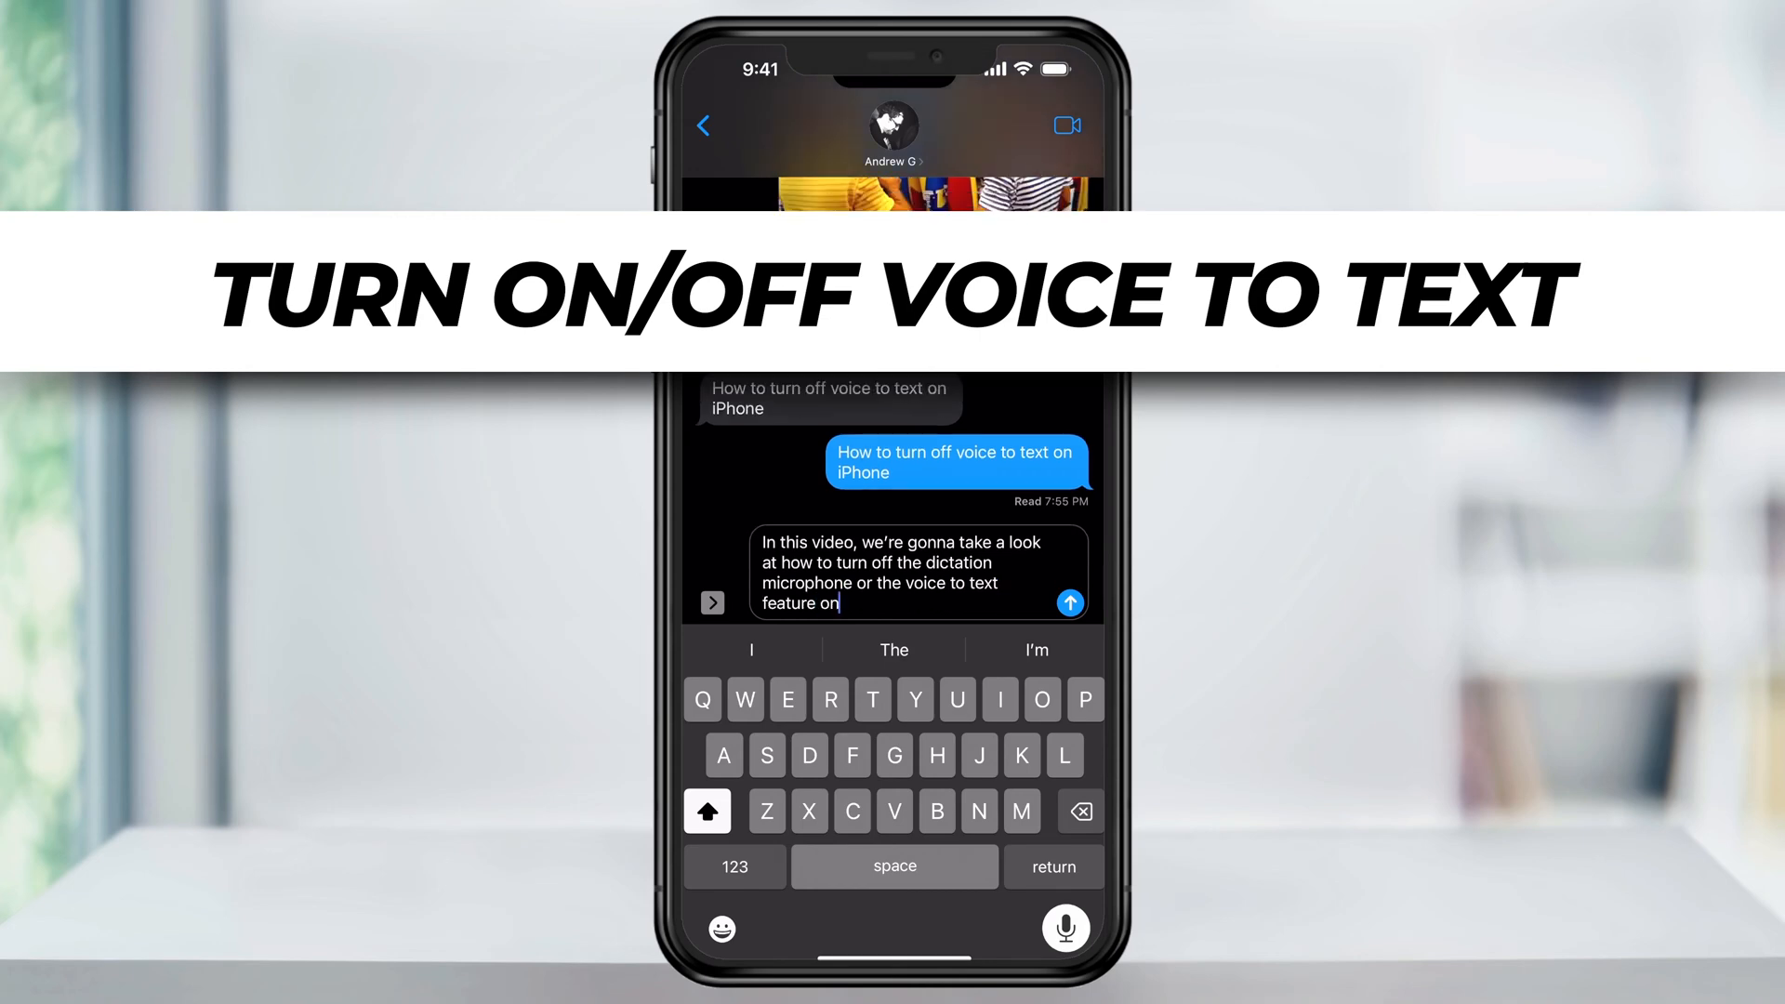
- Finish the message draft with 'an iPhone'
{"action": "type", "text": "an iPhone"}
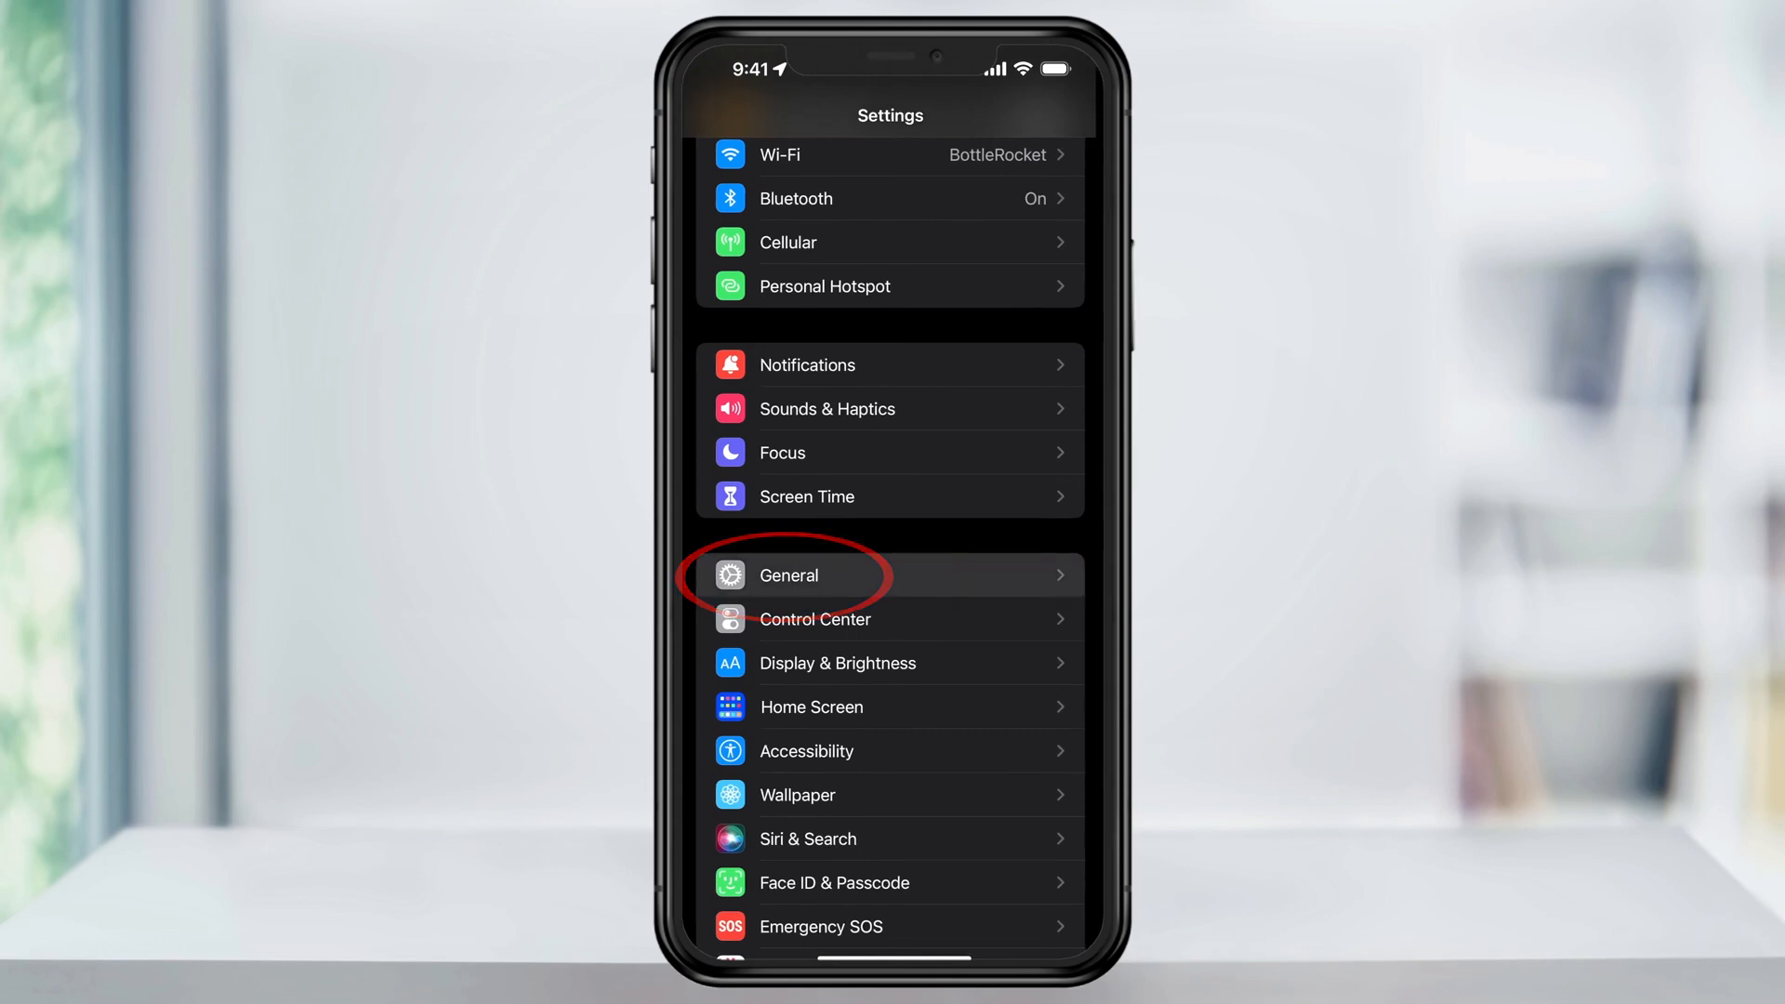
- Open General, then Keyboard settings to reach the dictation options
{"action": "left_click", "coordinate": [787, 575]}
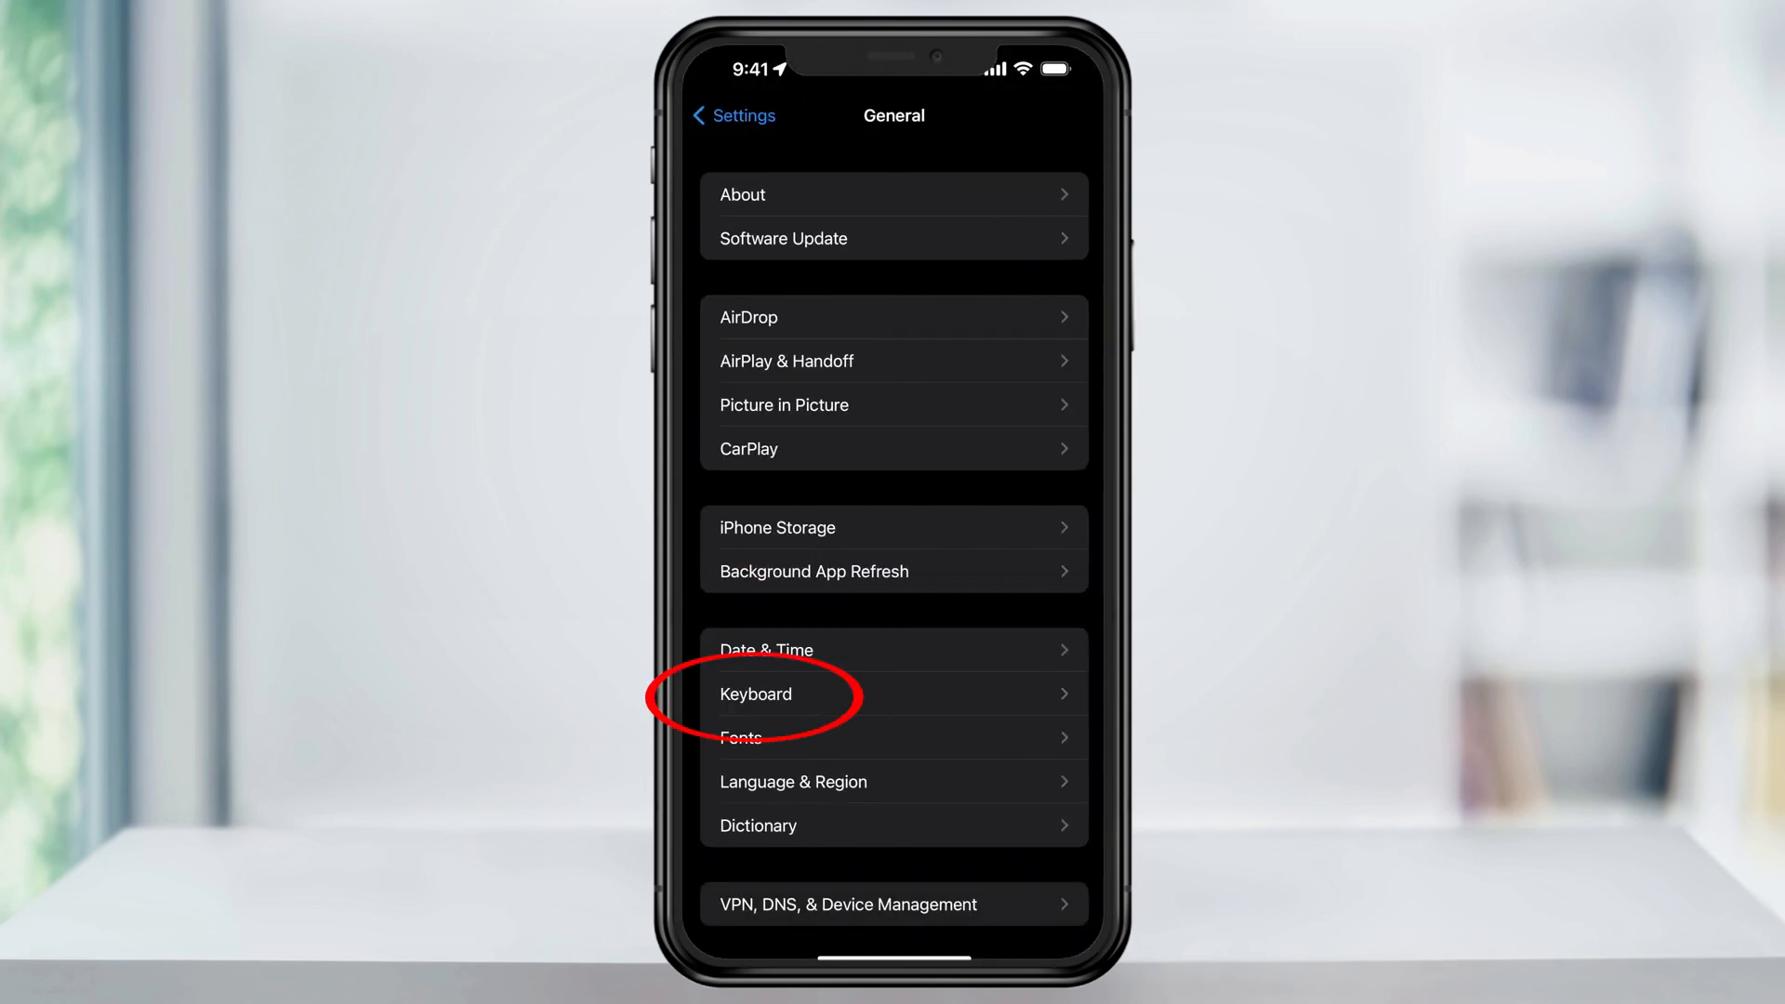
{"action": "left_click", "coordinate": [755, 694]}
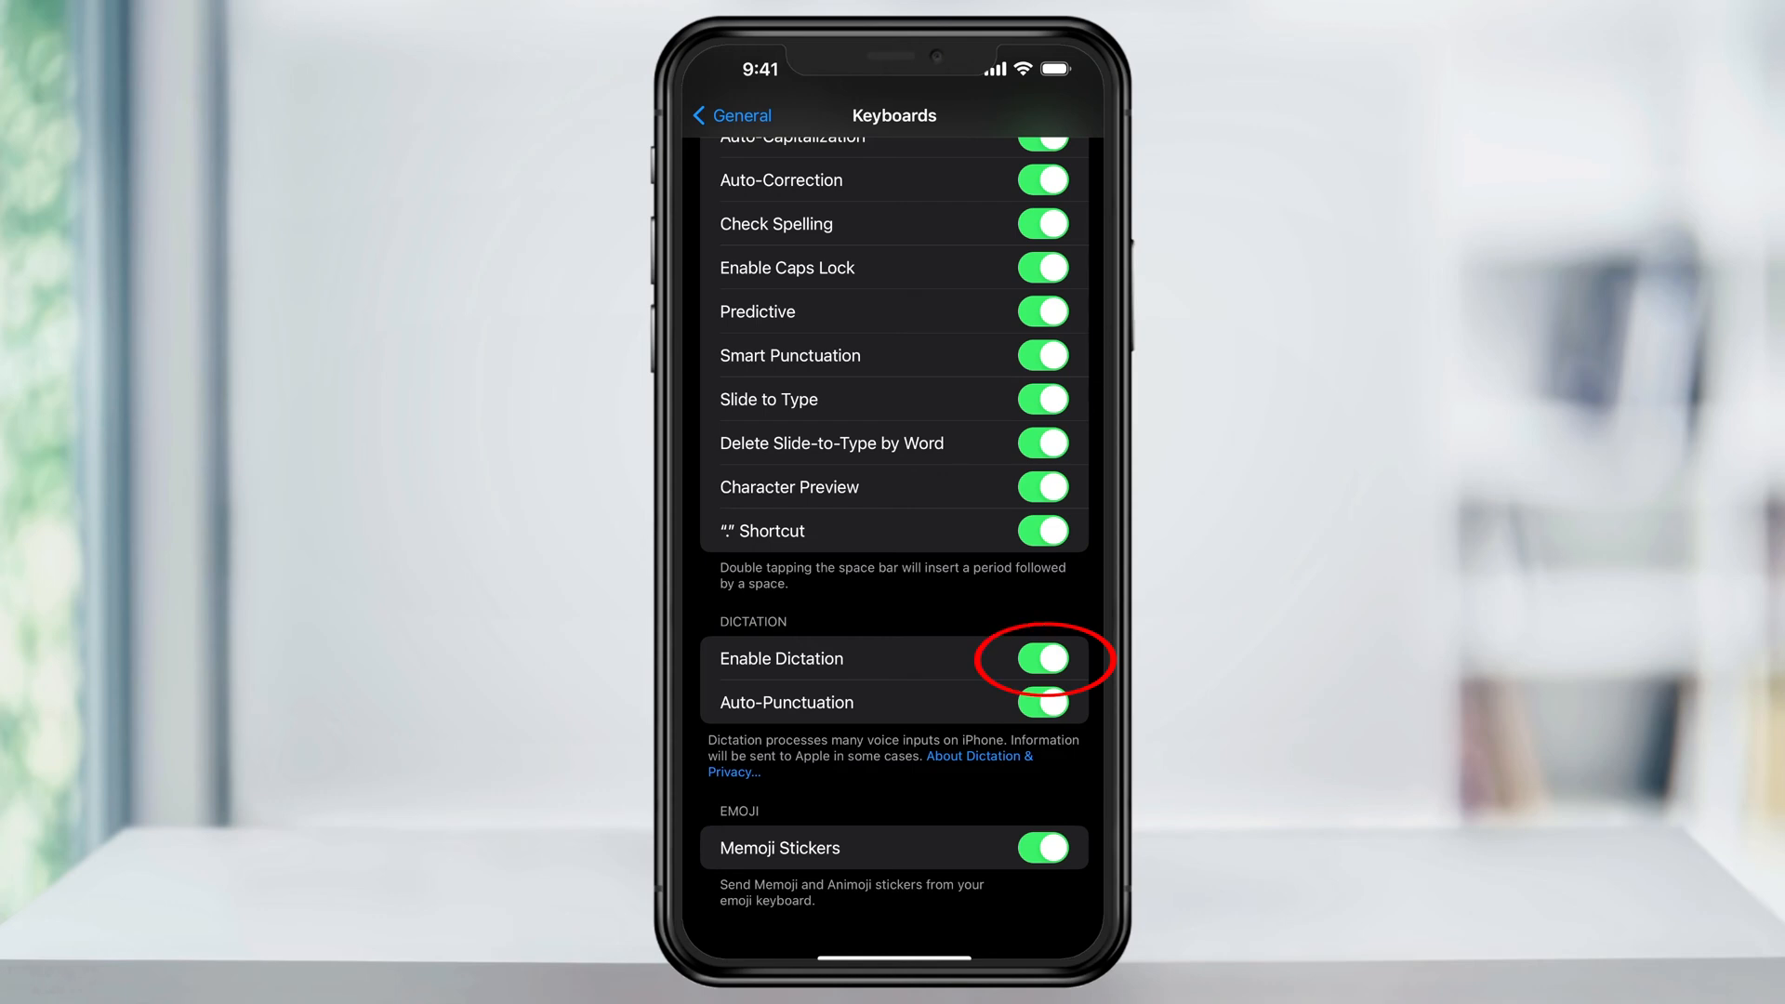
- Switch off Enable Dictation and confirm Turn Off Dictation
{"action": "left_click", "coordinate": [1039, 658]}
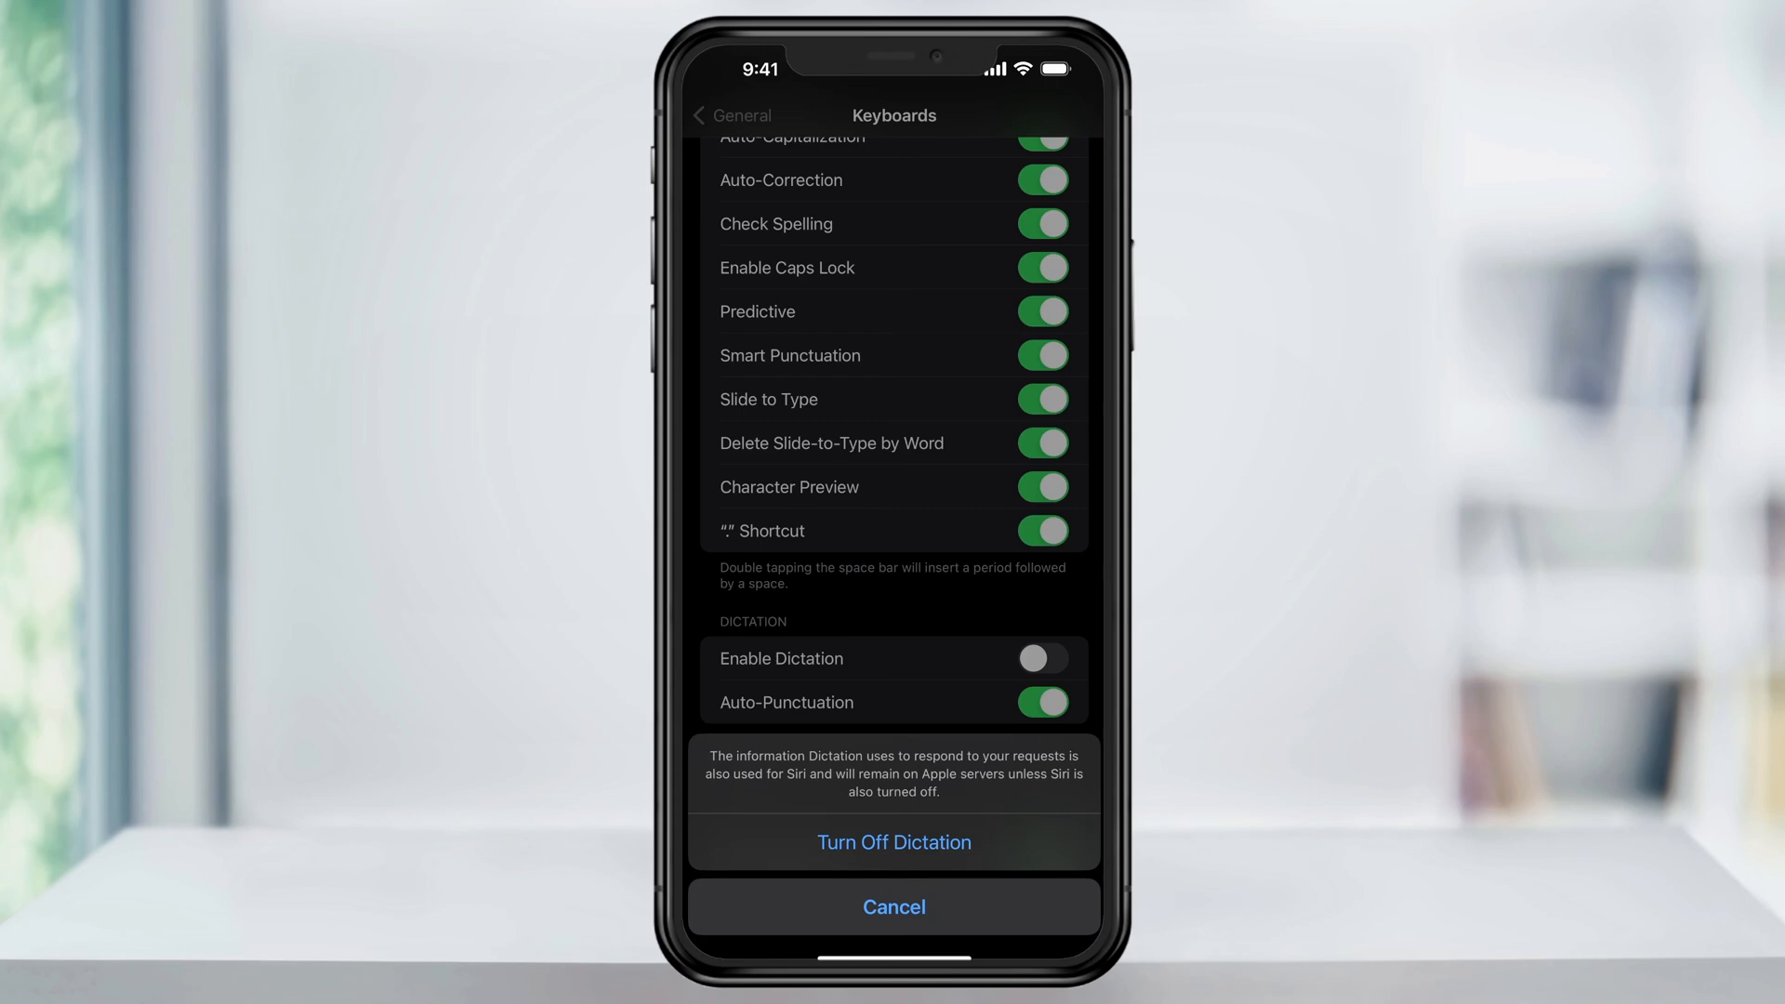
{"action": "left_click", "coordinate": [893, 843]}
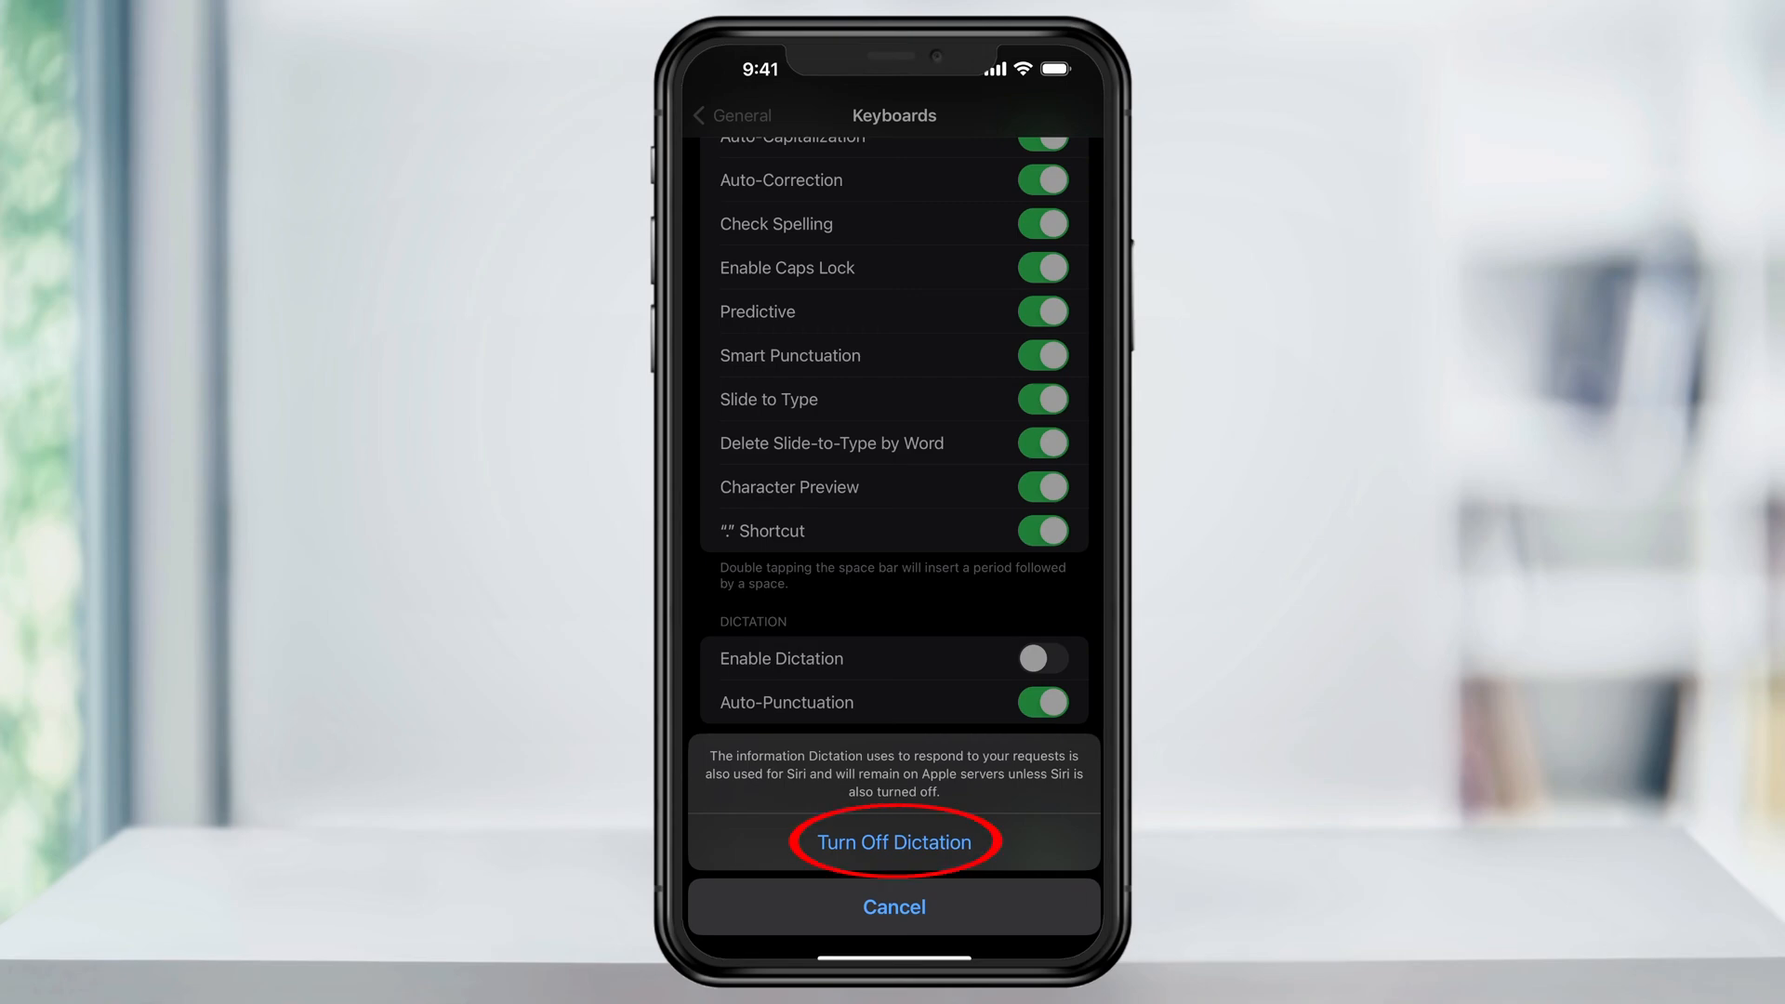
{"action": "left_click", "coordinate": [893, 842]}
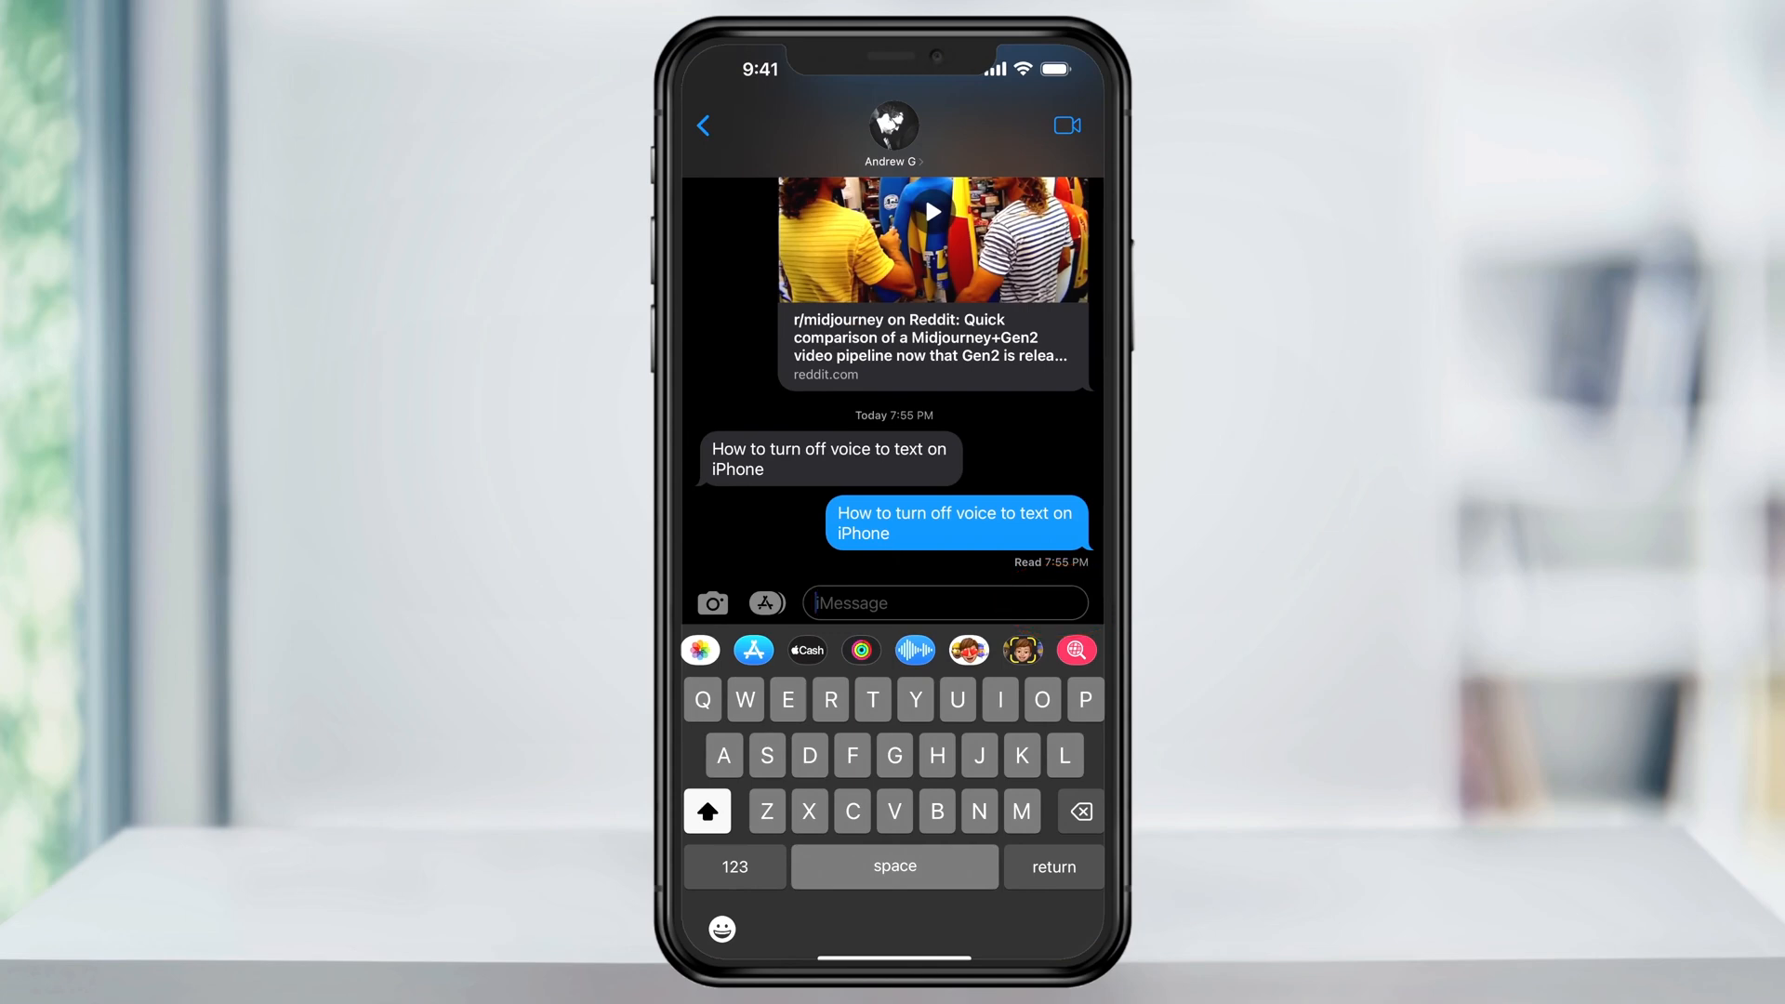
- Open a Messages conversation to confirm the microphone key is gone
{"action": "left_click", "coordinate": [945, 603]}
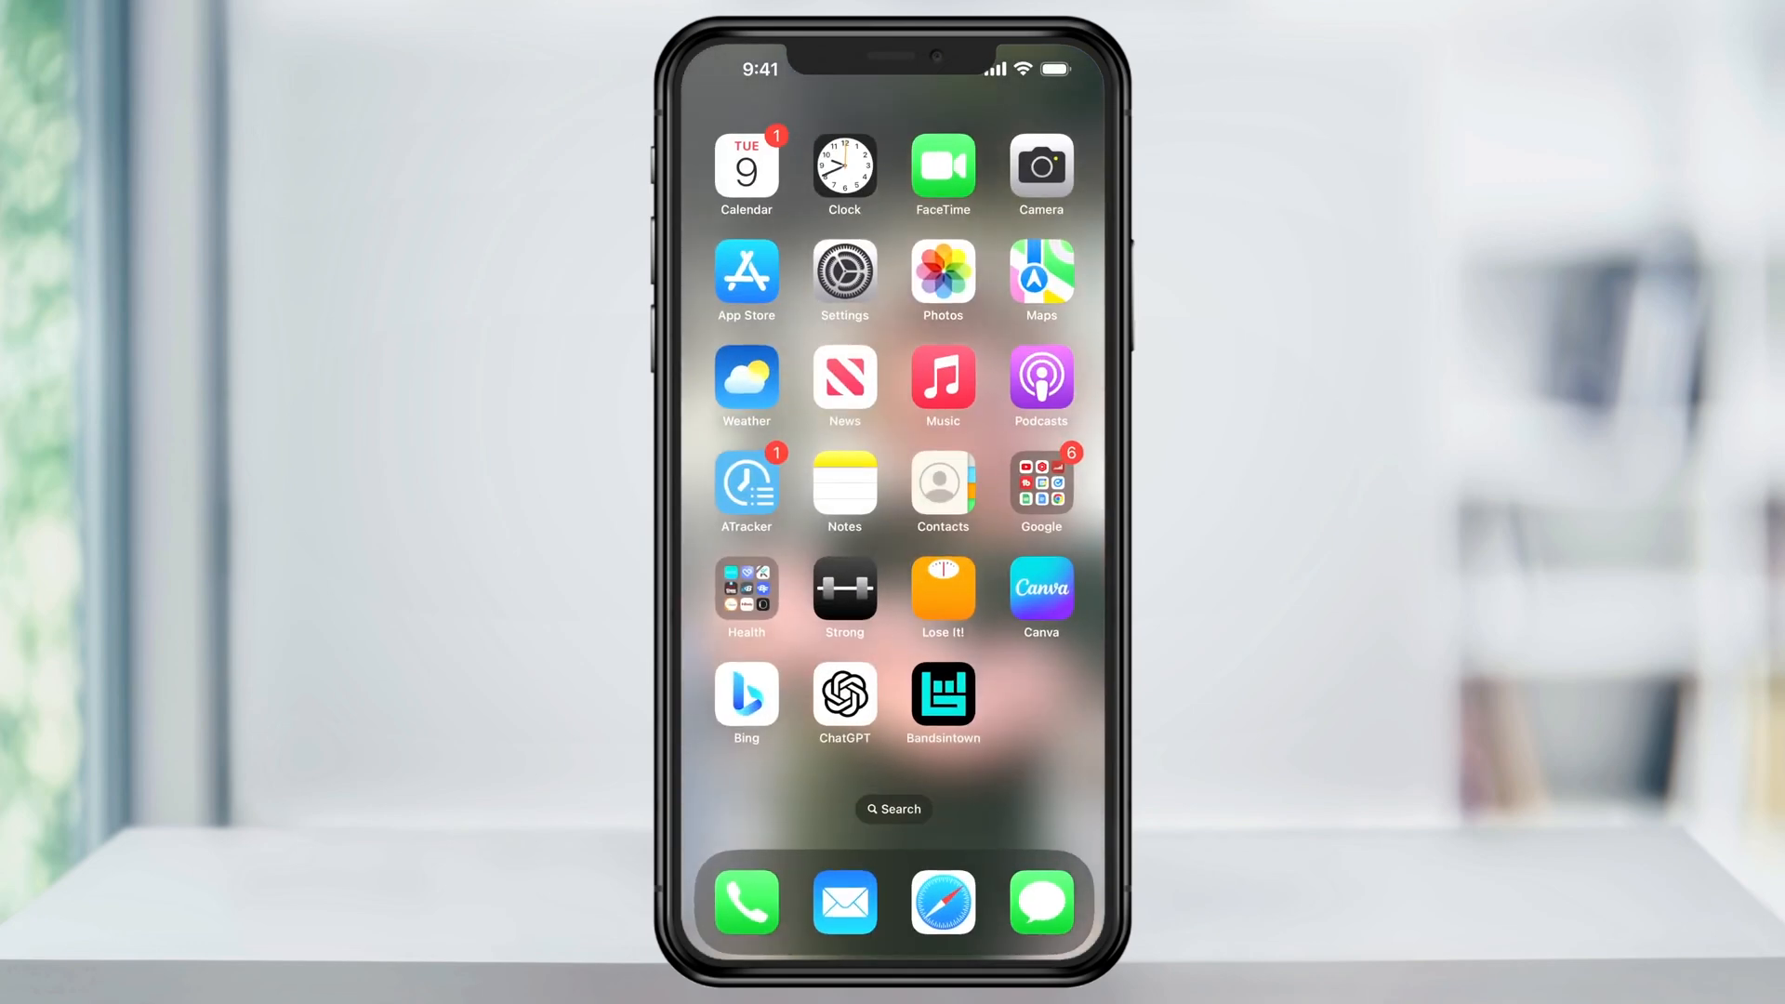
- Launch Settings, go to General > Keyboard, and switch Enable Dictation on
{"action": "left_click", "coordinate": [843, 280]}
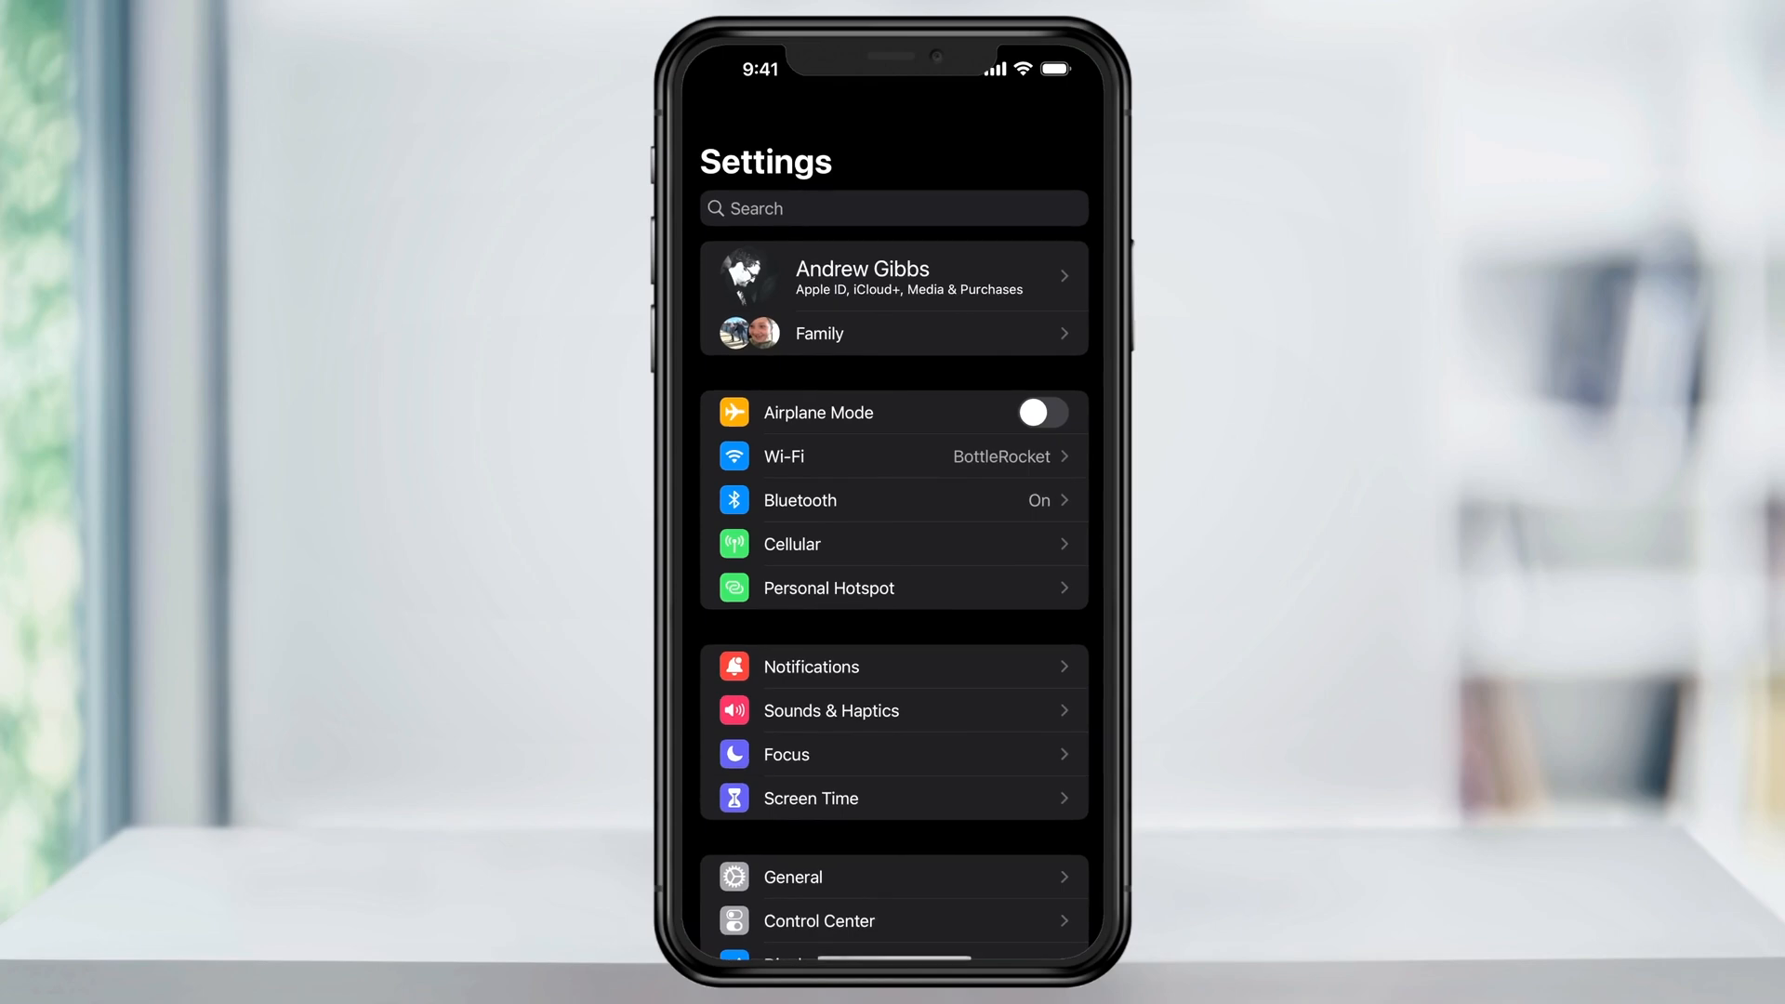
{"action": "left_click", "coordinate": [791, 877]}
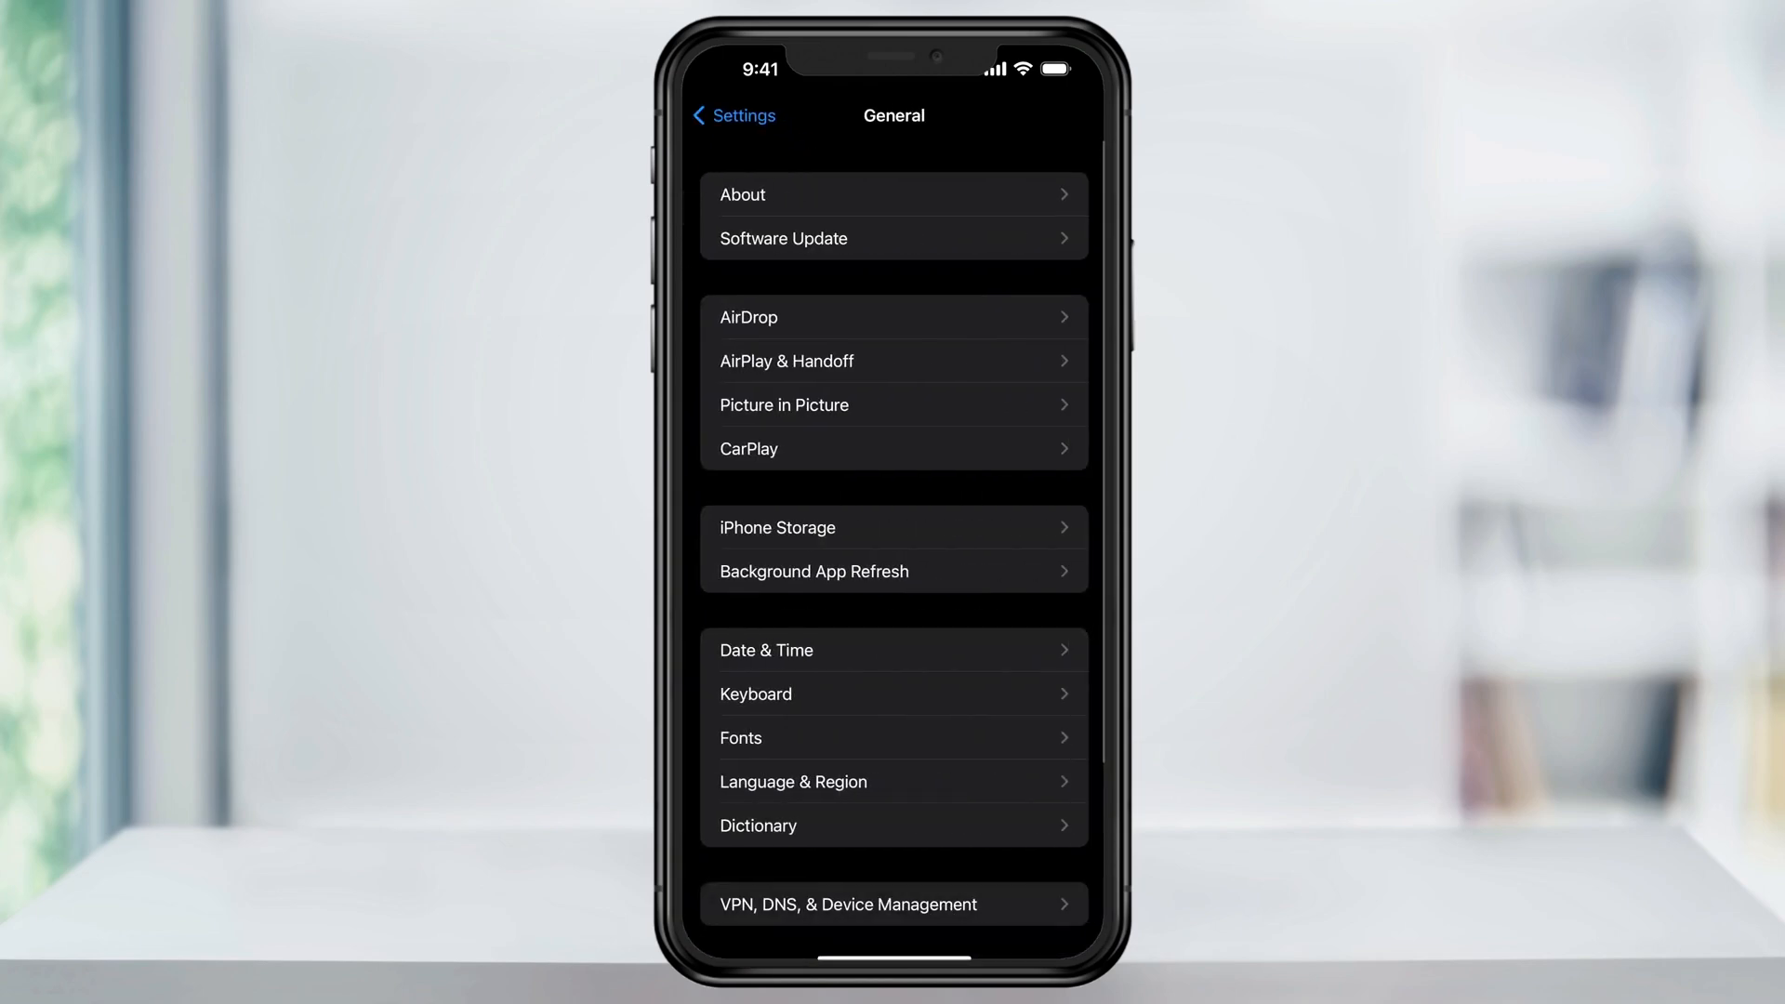
{"action": "left_click", "coordinate": [755, 693]}
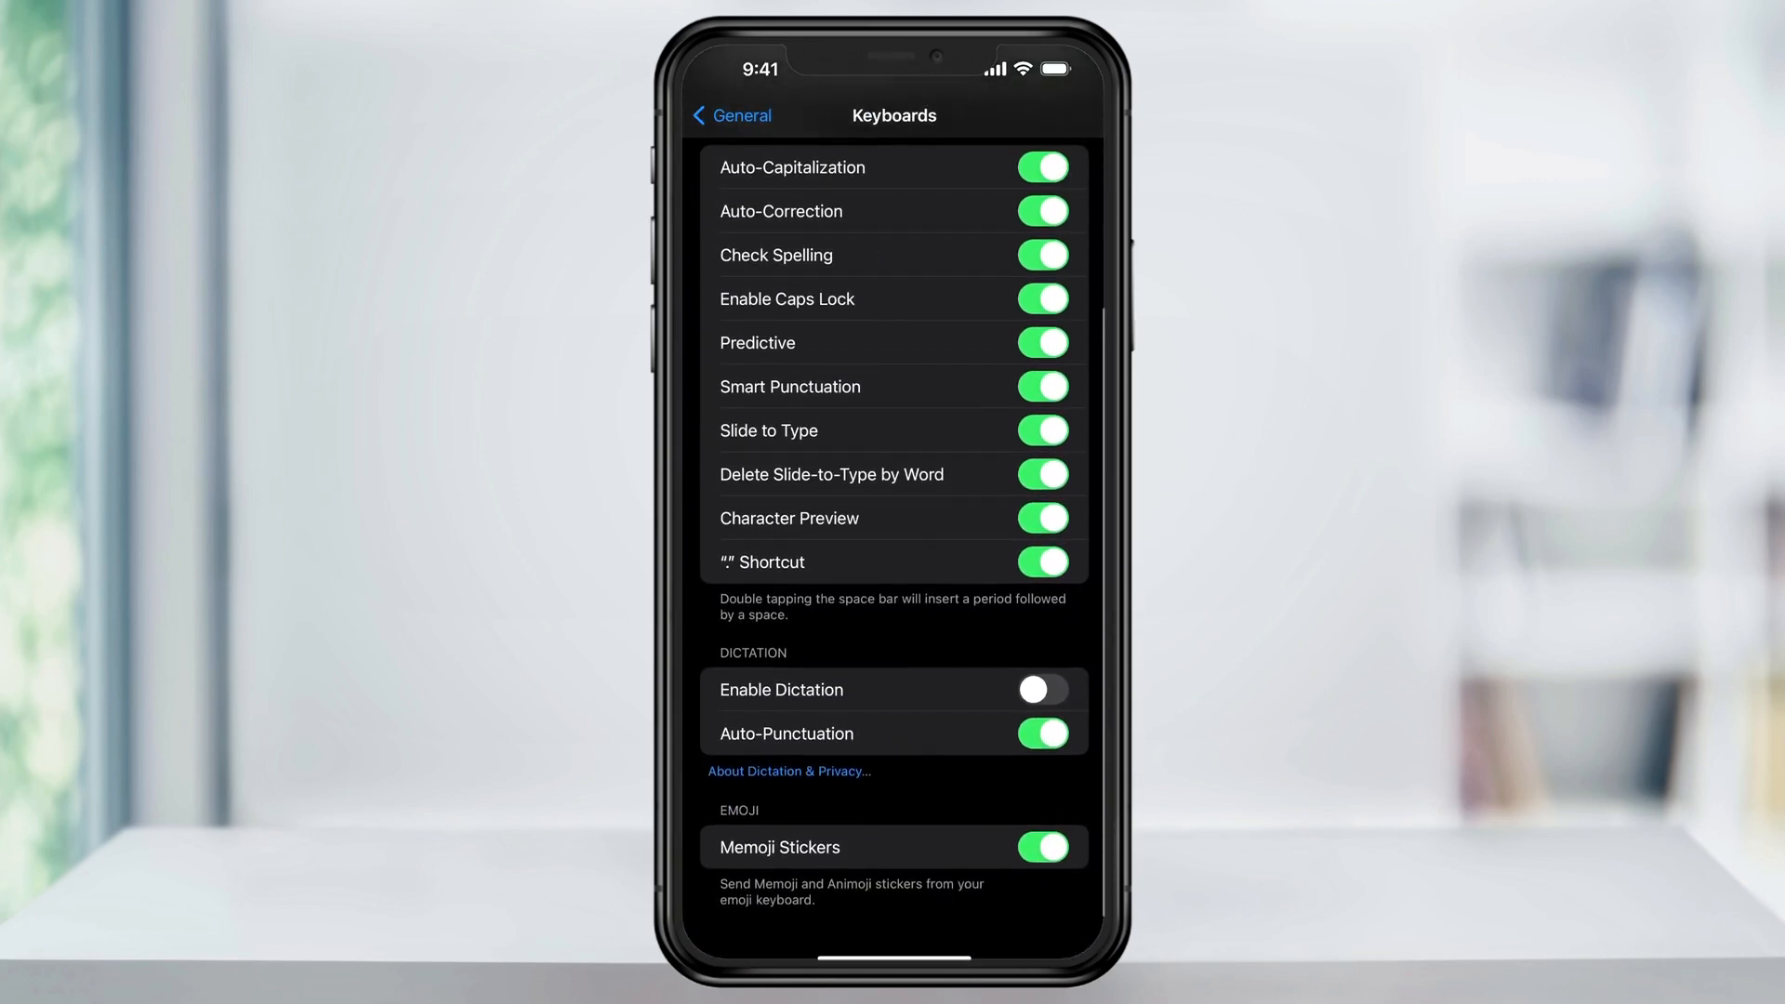
{"action": "left_click", "coordinate": [1041, 689]}
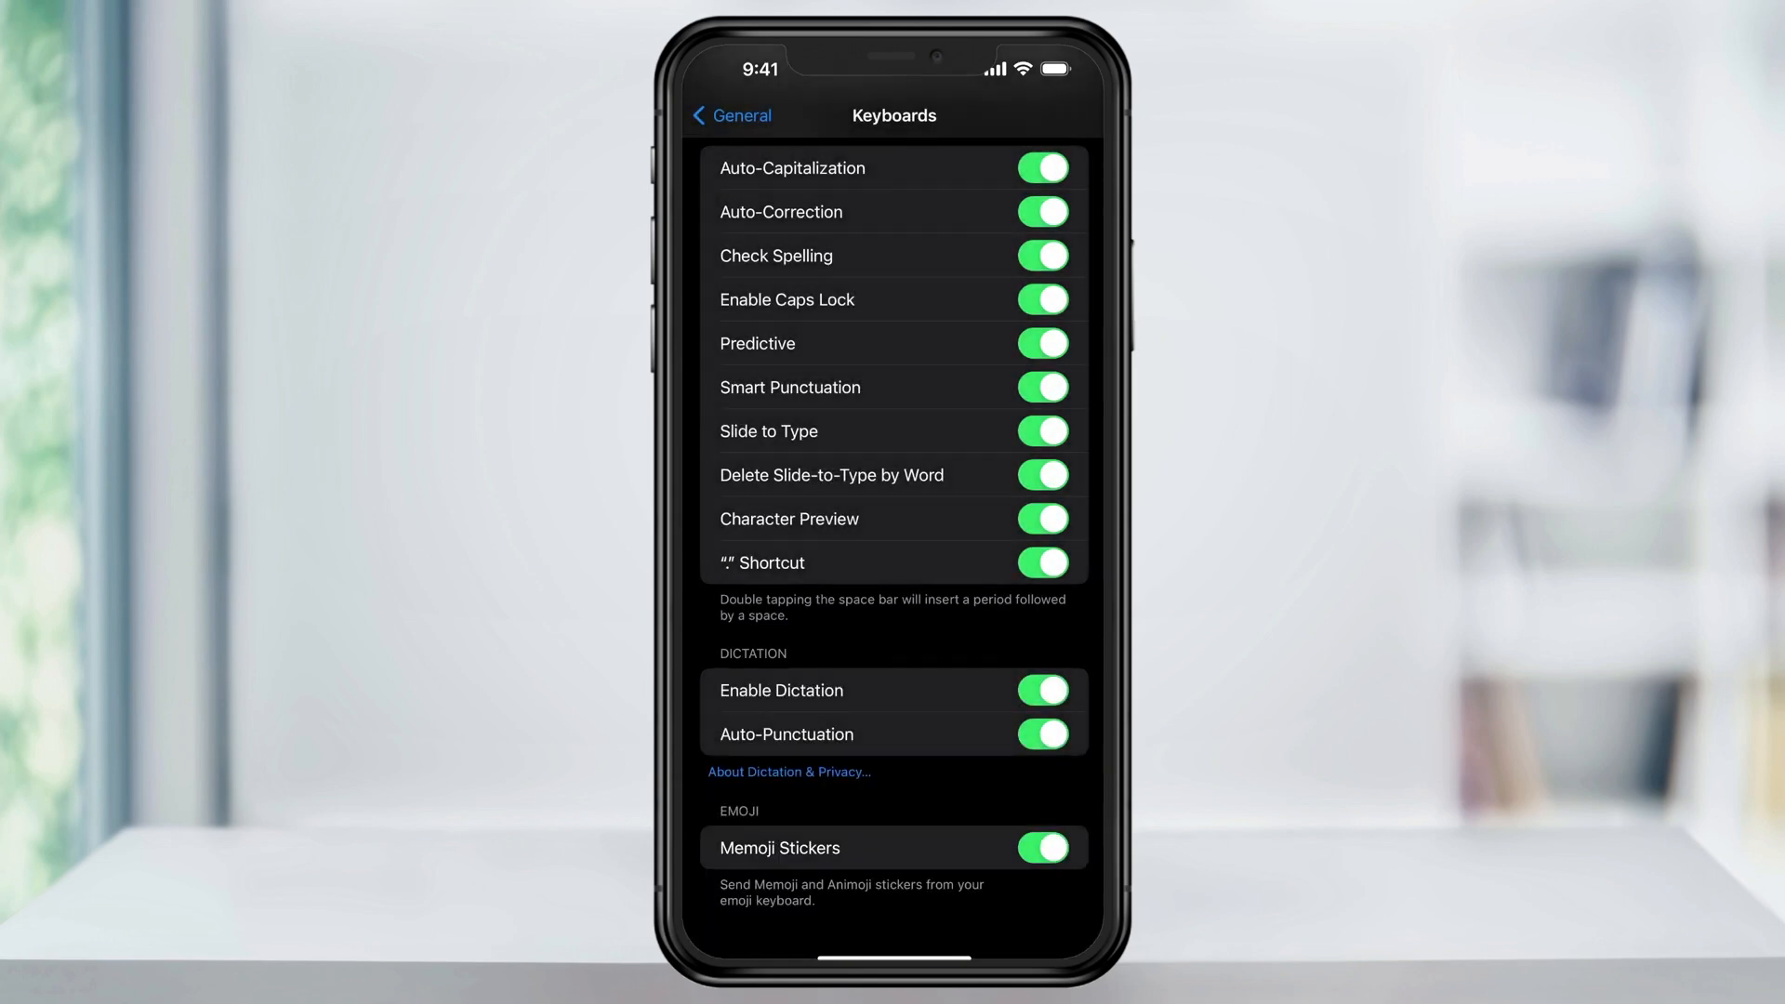